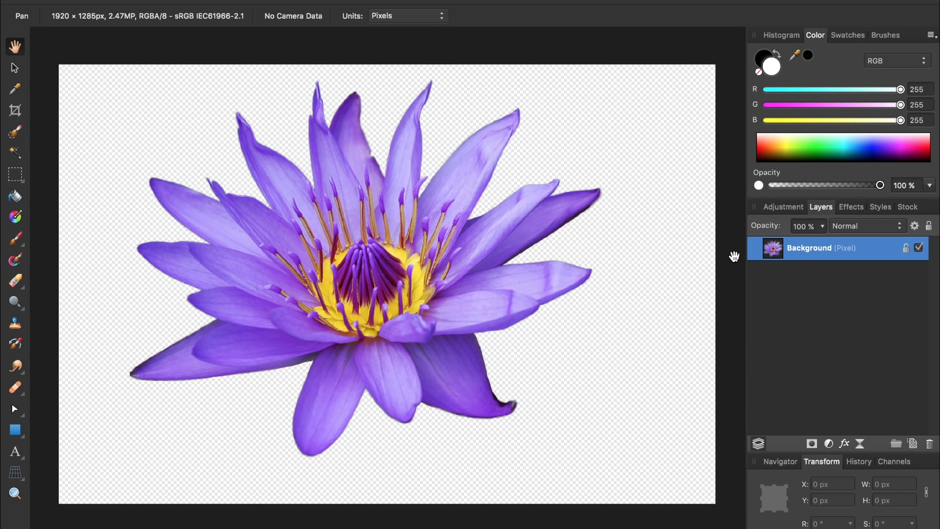
{"action": "mouse_move", "coordinate": [596, 183]}
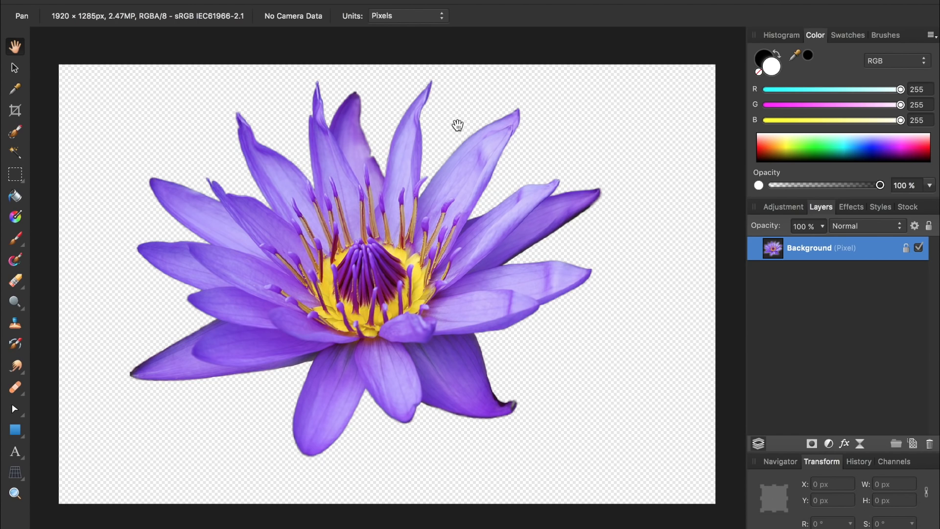
{"action": "mouse_move", "coordinate": [732, 230]}
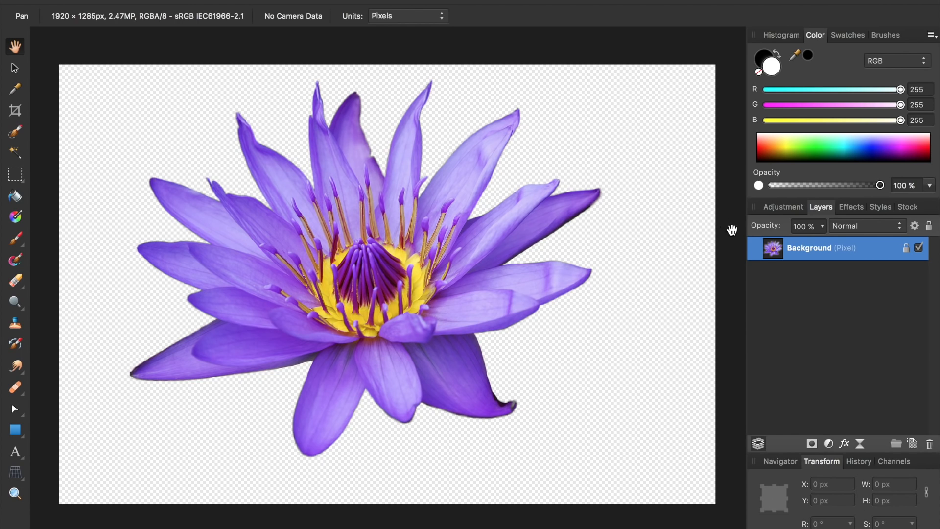
{"action": "mouse_move", "coordinate": [762, 254]}
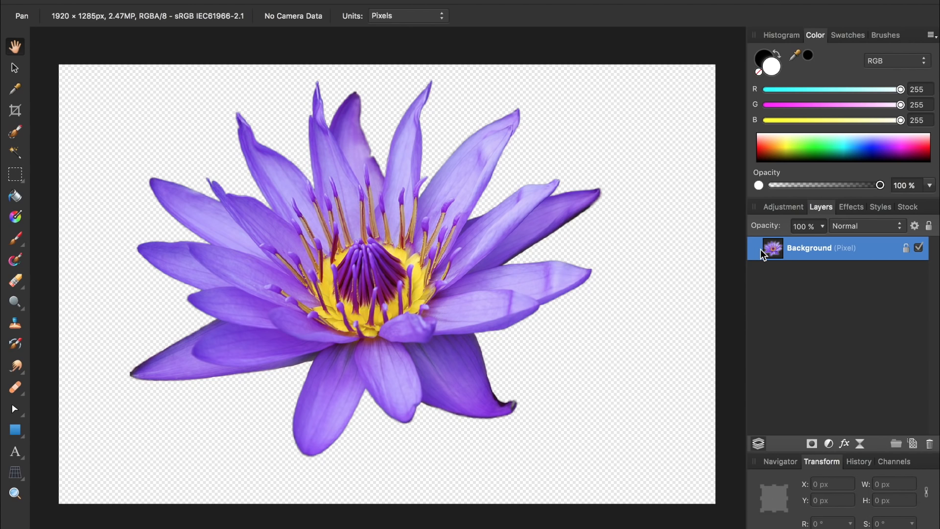
{"action": "mouse_move", "coordinate": [775, 252]}
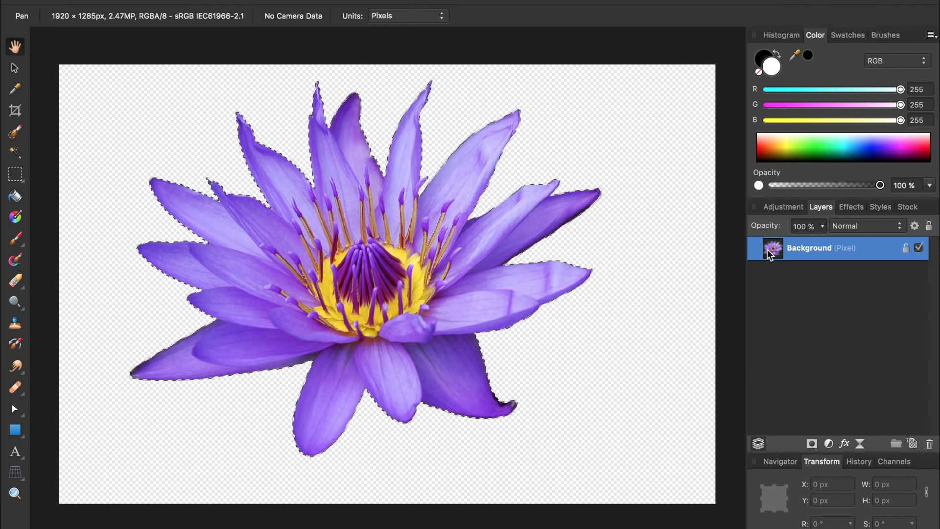
{"action": "mouse_move", "coordinate": [522, 314]}
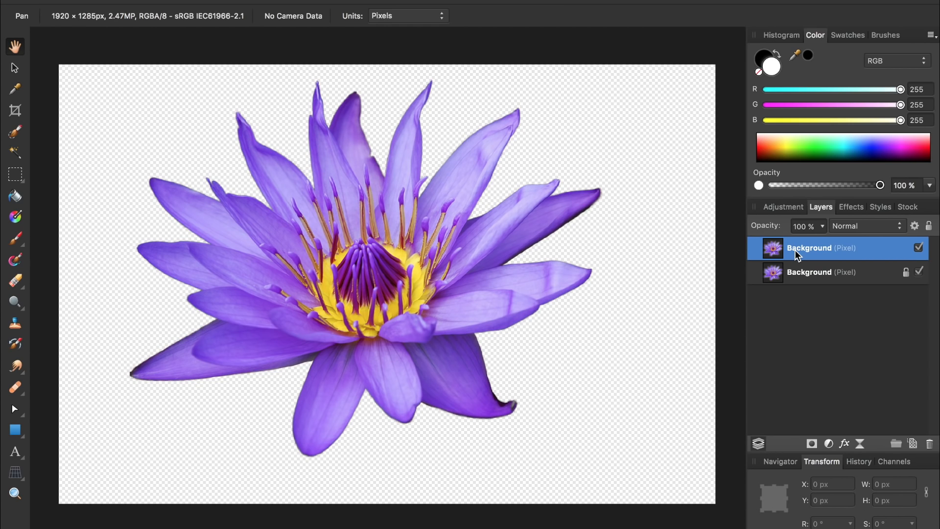
{"action": "mouse_move", "coordinate": [15, 70]}
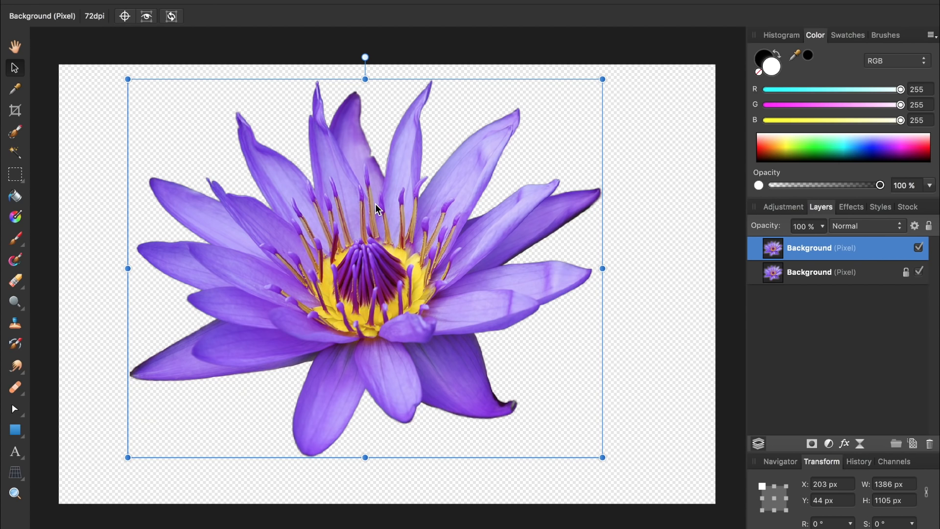
{"action": "mouse_move", "coordinate": [372, 188]}
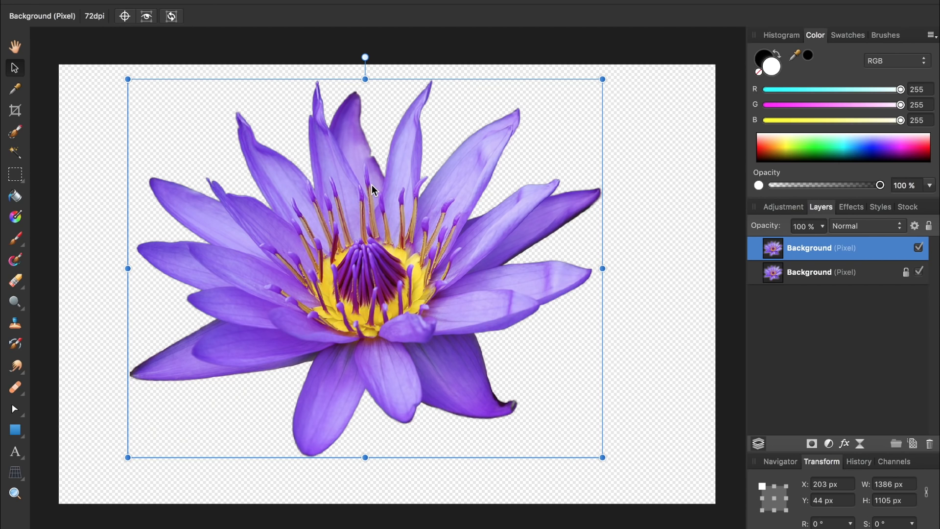
Rotate the lily copy 180° below the original and apply a taller canvas via the Crop Tool
{"action": "right_click", "coordinate": [373, 189]}
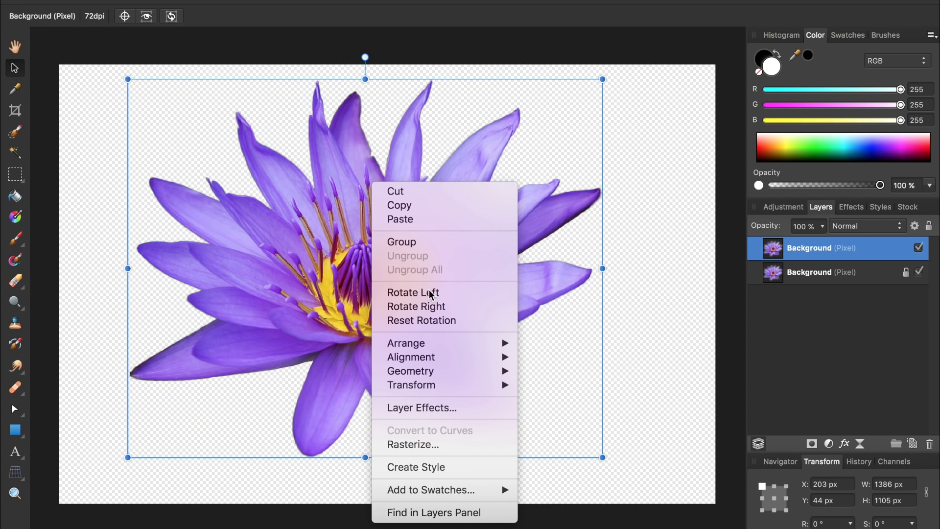
{"action": "mouse_move", "coordinate": [411, 385]}
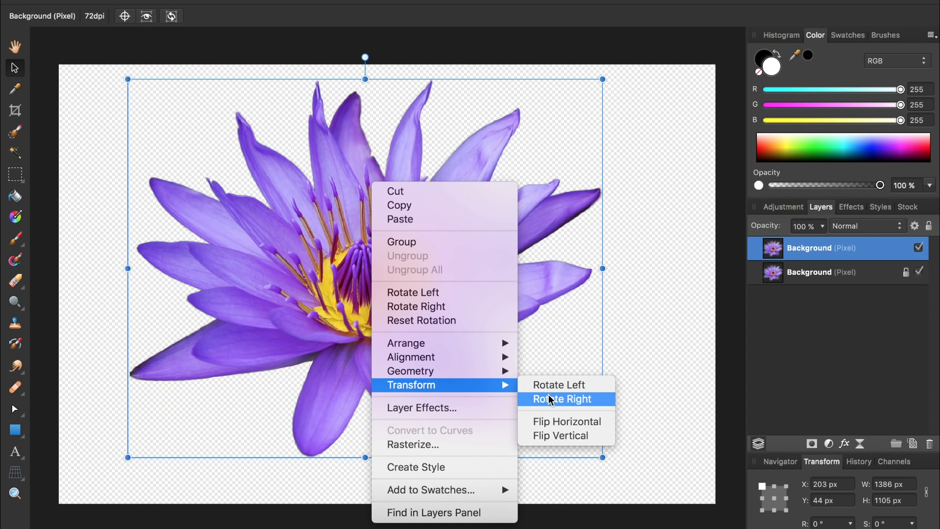
{"action": "left_click", "coordinate": [561, 399]}
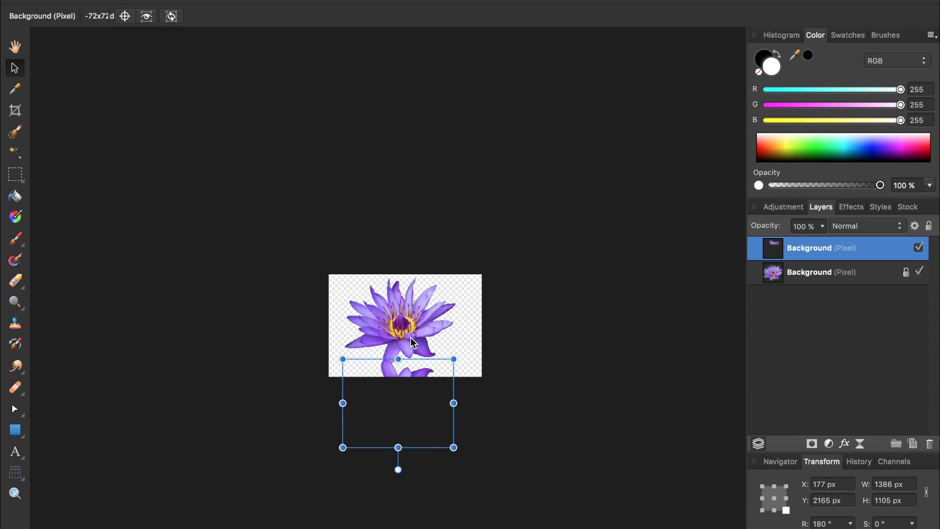
{"action": "left_click", "coordinate": [15, 111]}
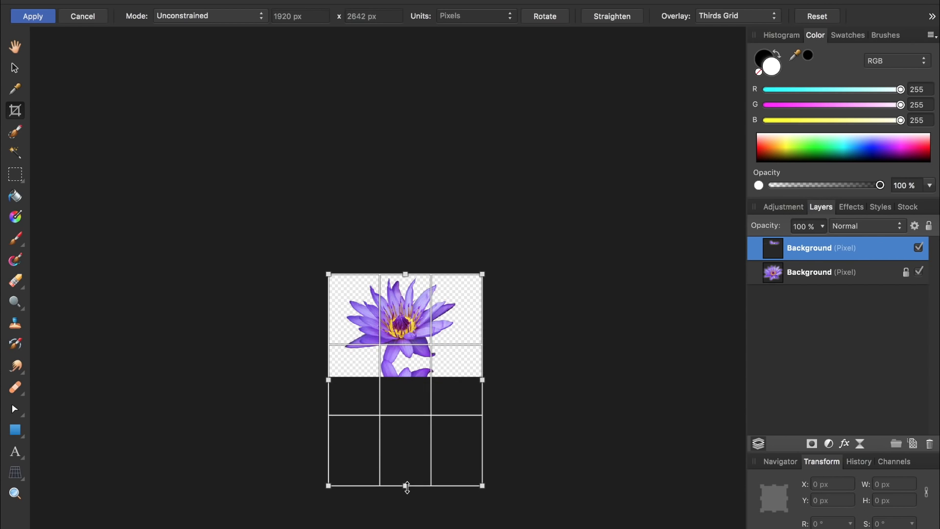
{"action": "left_click", "coordinate": [32, 16]}
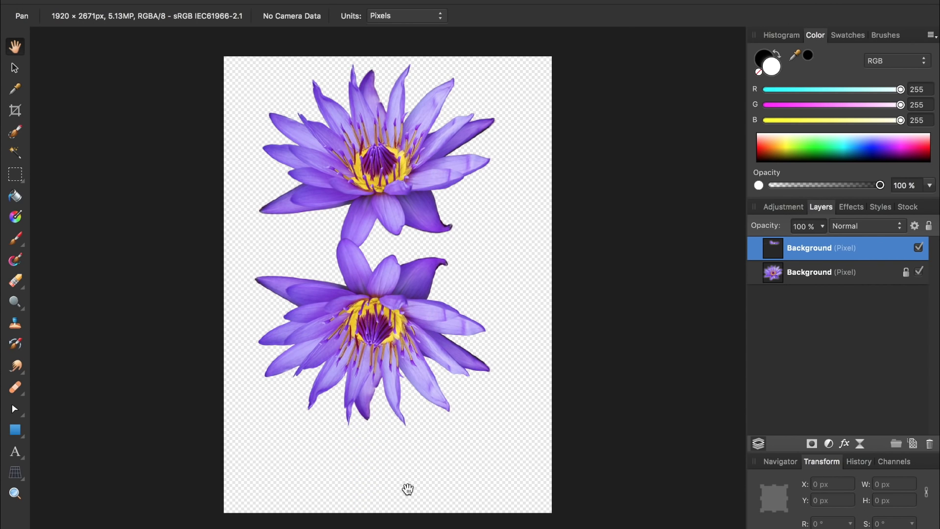
{"action": "mouse_move", "coordinate": [18, 74]}
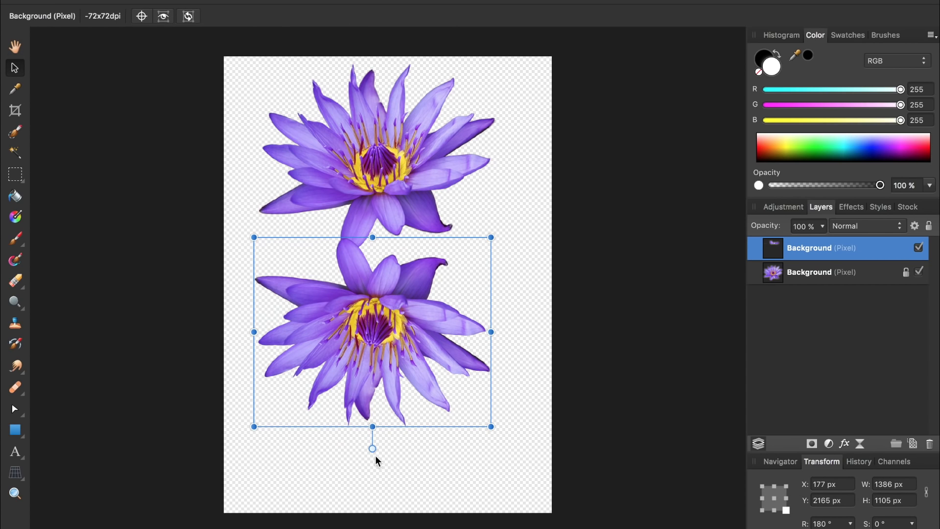
{"action": "mouse_move", "coordinate": [372, 449]}
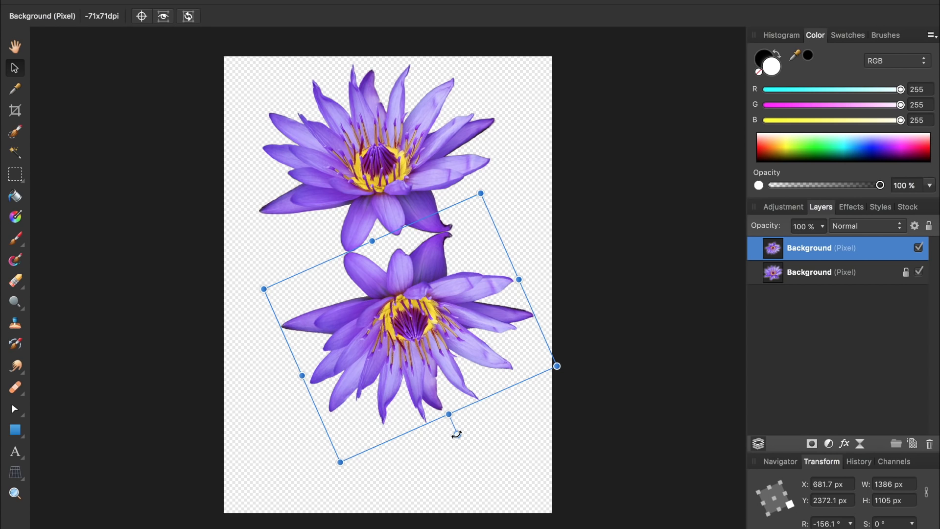
{"action": "mouse_move", "coordinate": [395, 297]}
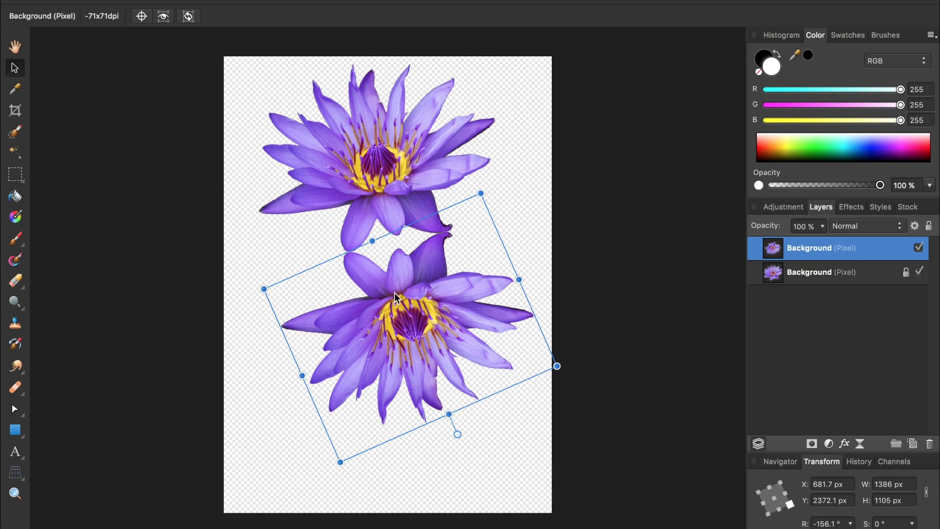
{"action": "mouse_move", "coordinate": [438, 382]}
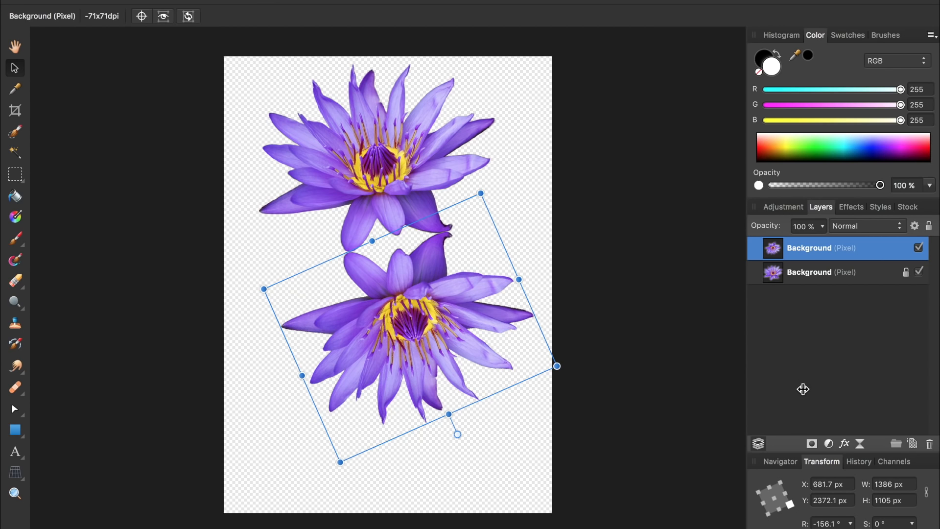
{"action": "mouse_move", "coordinate": [811, 444]}
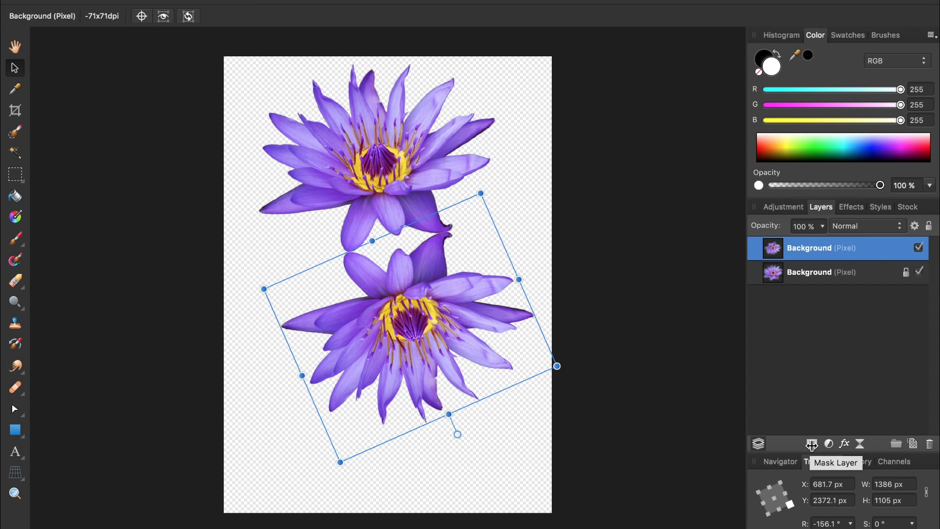
Add a mask layer to the reflection and fade it downward with a linear gradient
{"action": "left_click", "coordinate": [811, 443]}
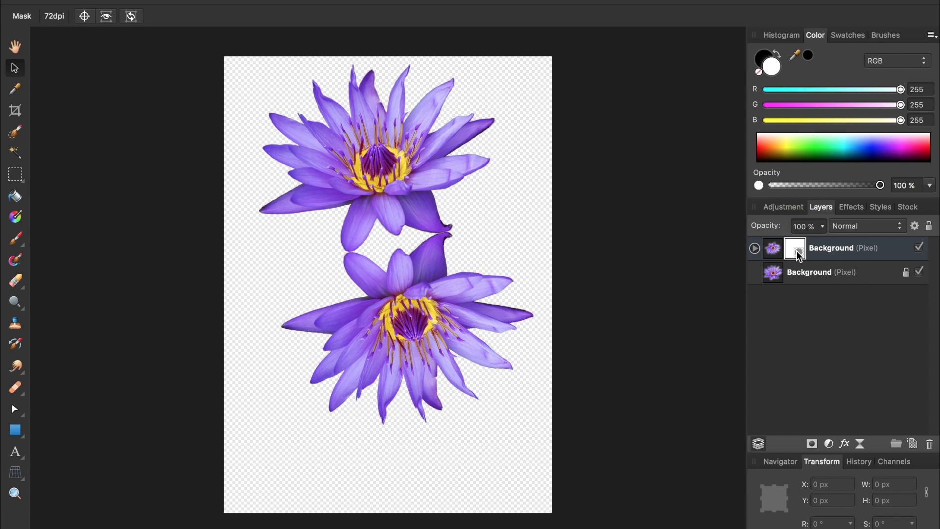
{"action": "mouse_move", "coordinate": [596, 280]}
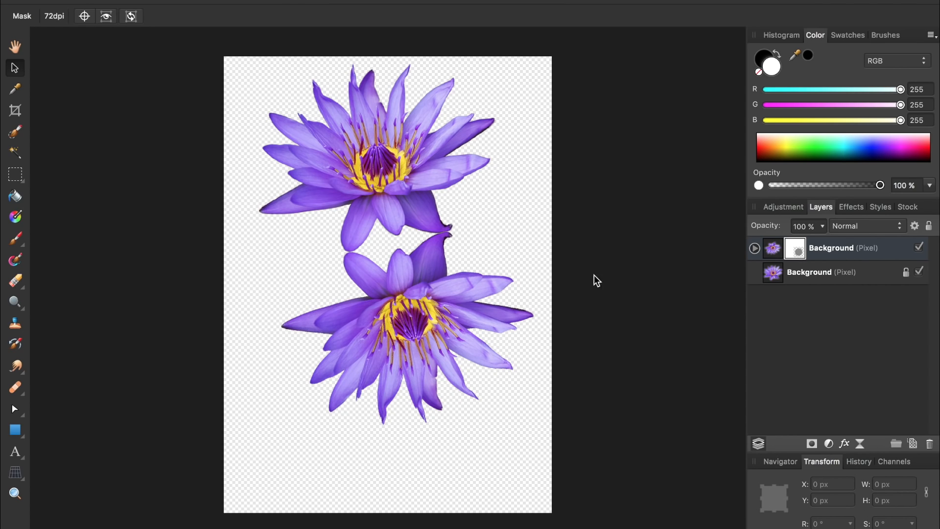
{"action": "mouse_move", "coordinate": [421, 273]}
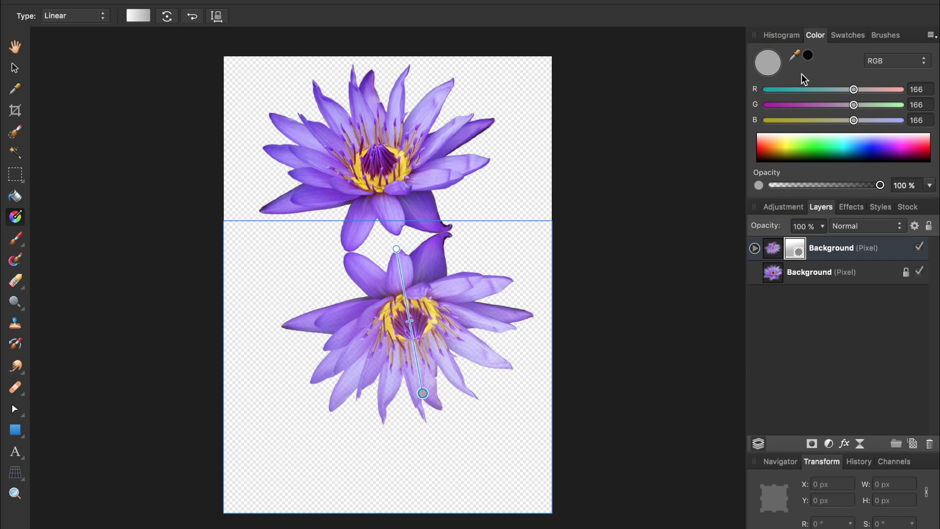
{"action": "mouse_move", "coordinate": [808, 59]}
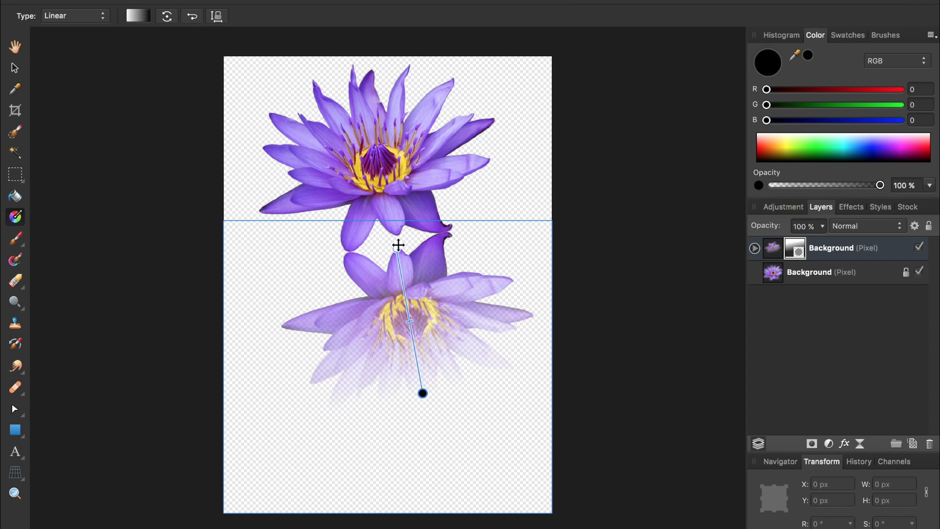
{"action": "mouse_move", "coordinate": [423, 348]}
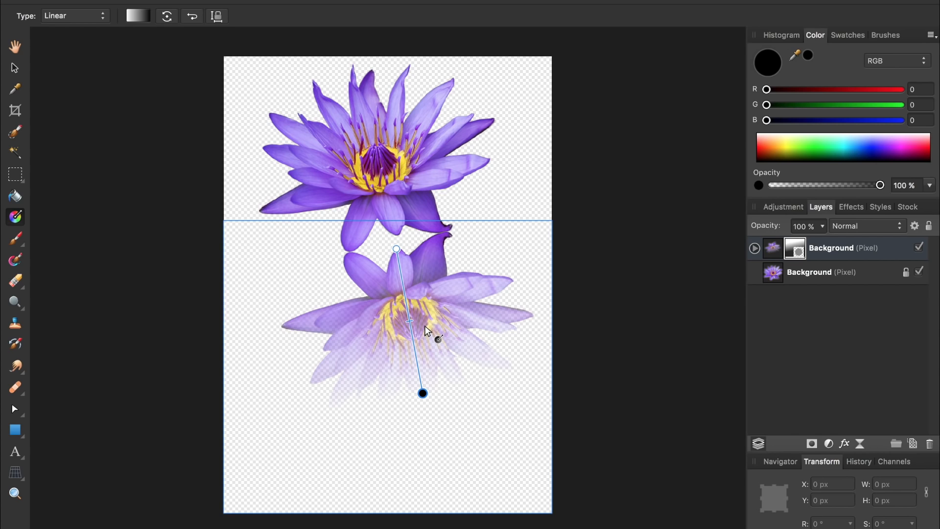
{"action": "mouse_move", "coordinate": [753, 268]}
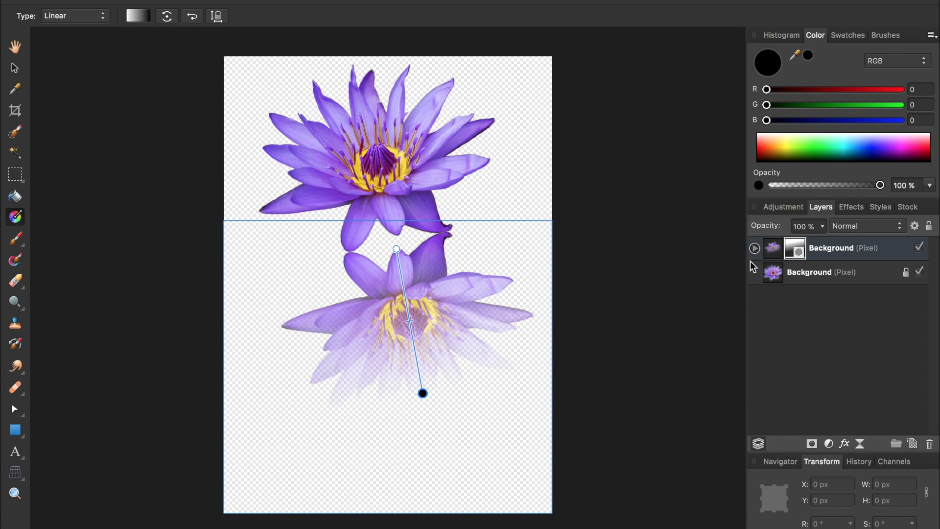
{"action": "left_click", "coordinate": [773, 248]}
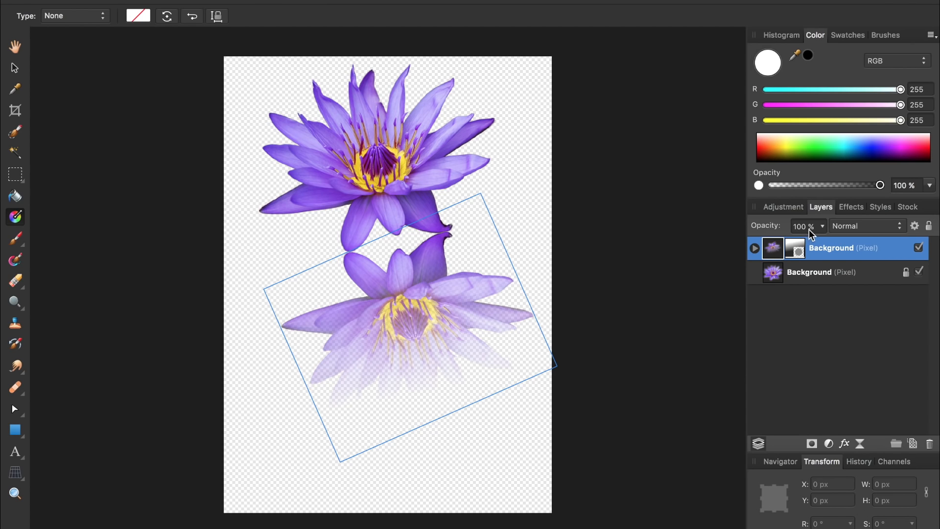
Set the reflection to 50% opacity and draw a full-canvas green rectangle behind the flowers
{"action": "triple_click", "coordinate": [803, 226]}
{"action": "type", "text": "50"}
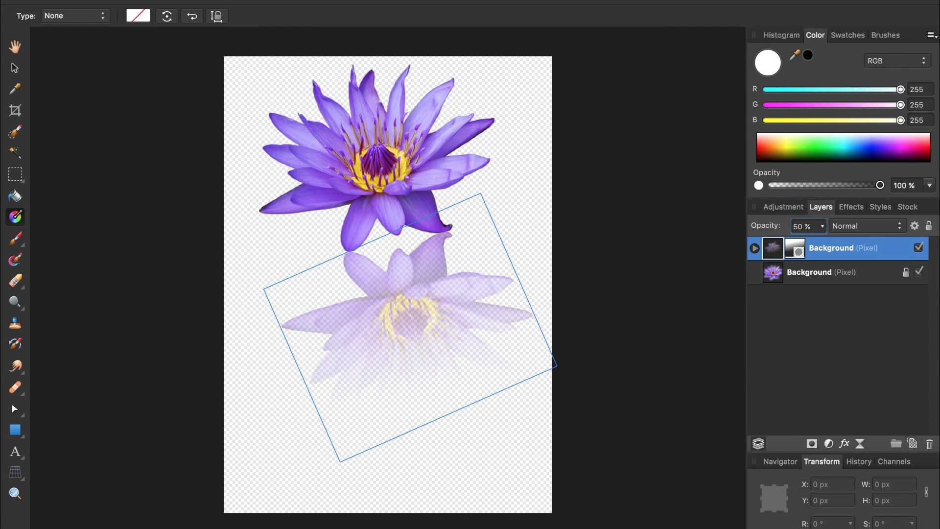
{"action": "mouse_move", "coordinate": [778, 234]}
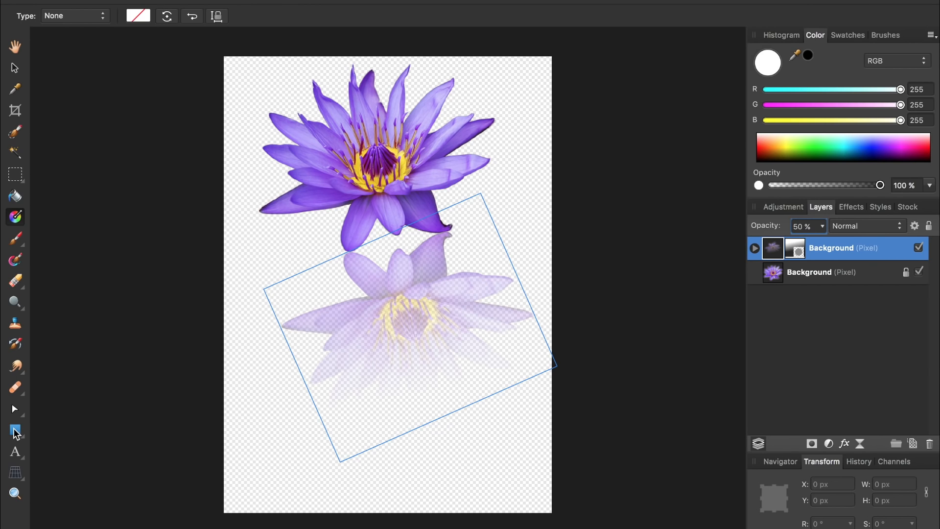
{"action": "left_click", "coordinate": [14, 430]}
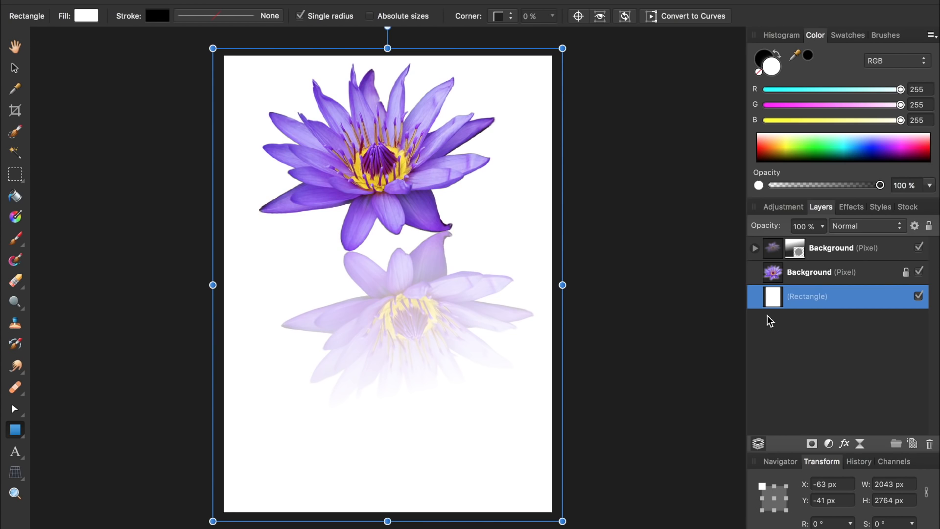
{"action": "mouse_move", "coordinate": [803, 156]}
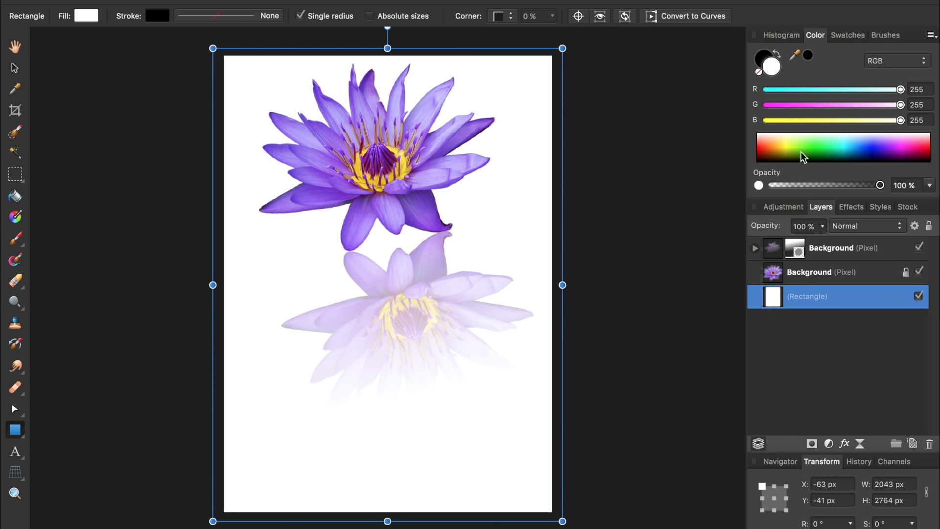
{"action": "left_click", "coordinate": [803, 146]}
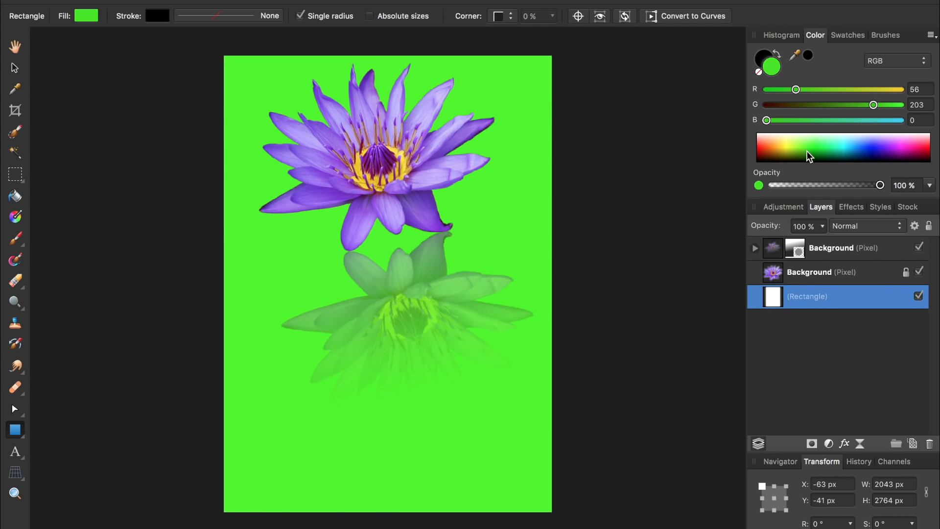